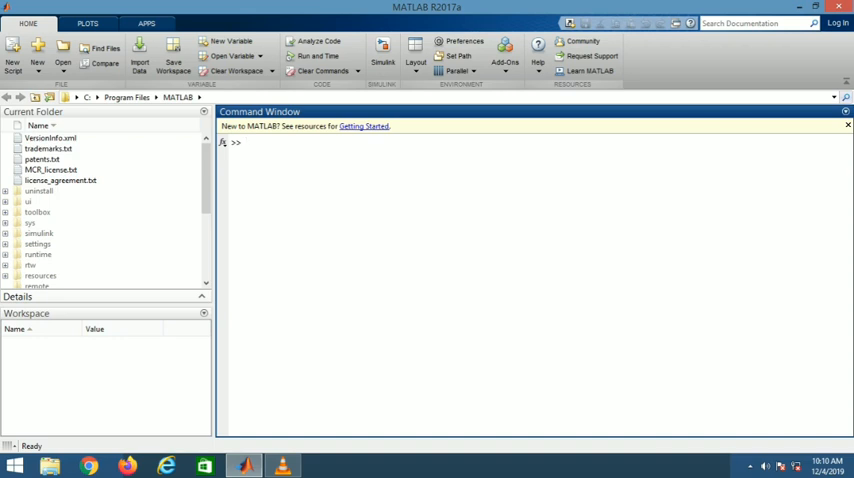
Define the numerator num = [1] in the Command Window.
type("ns")
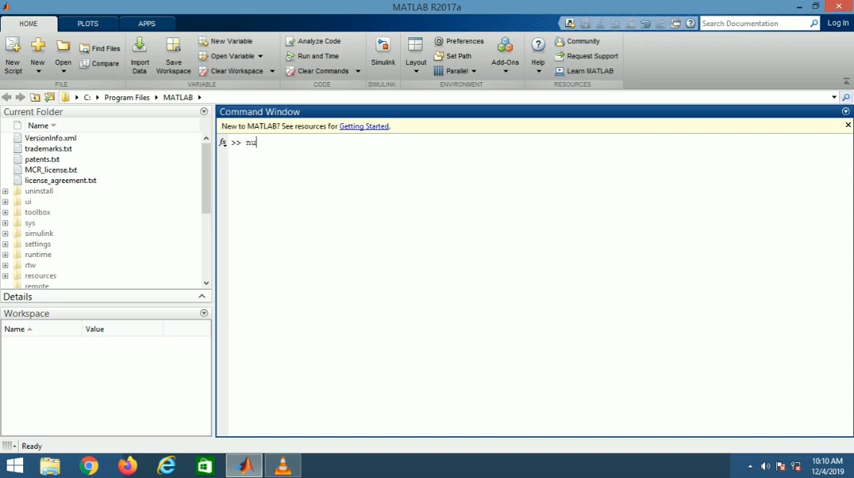
type("um")
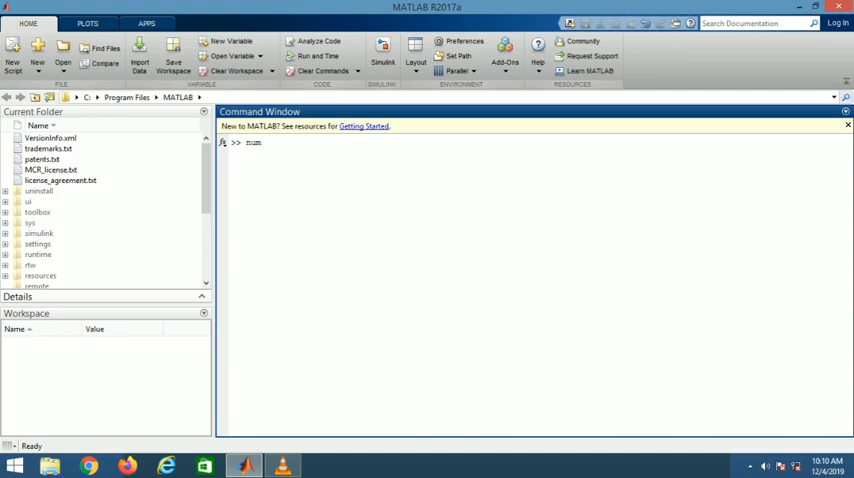
type("m")
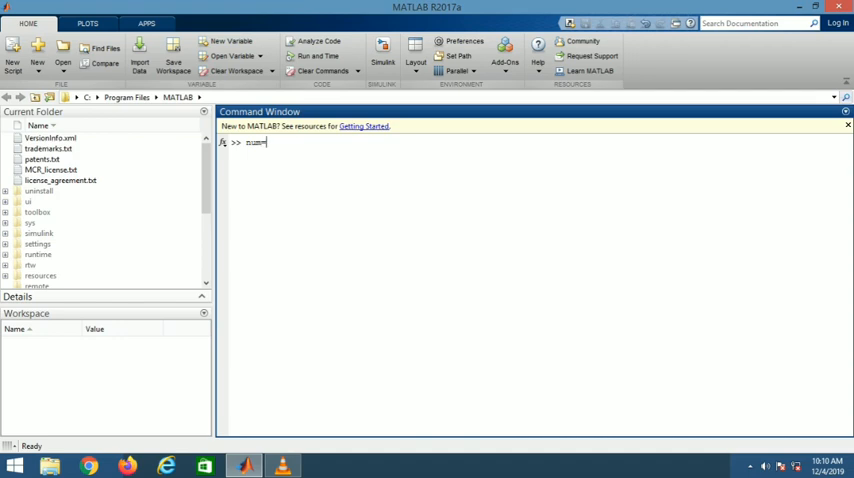
type("=[1")
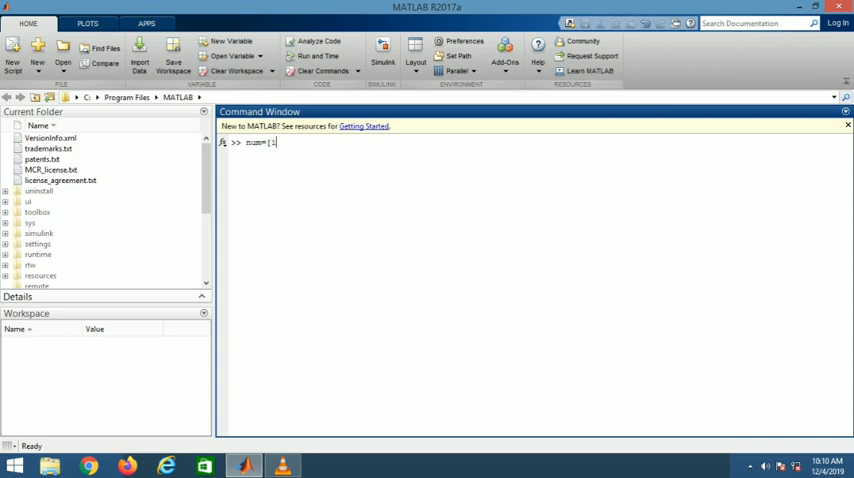
key("enter")
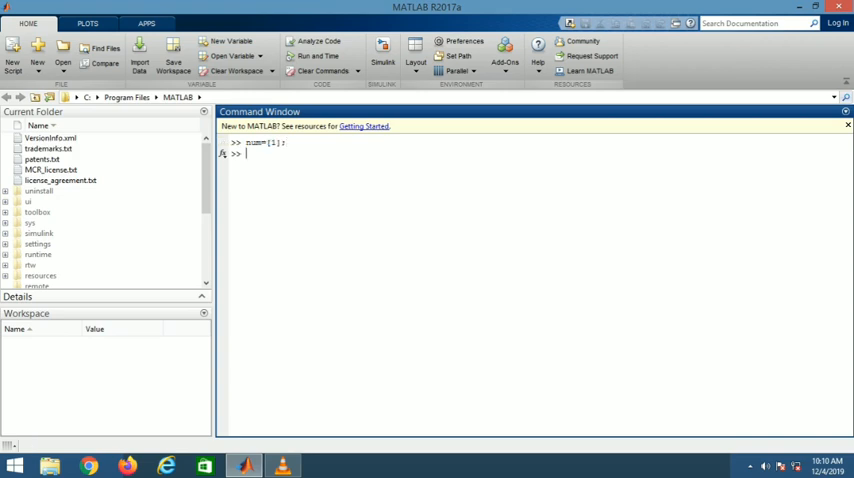
Define the denominator den = [1 1] in the Command Window.
type("da")
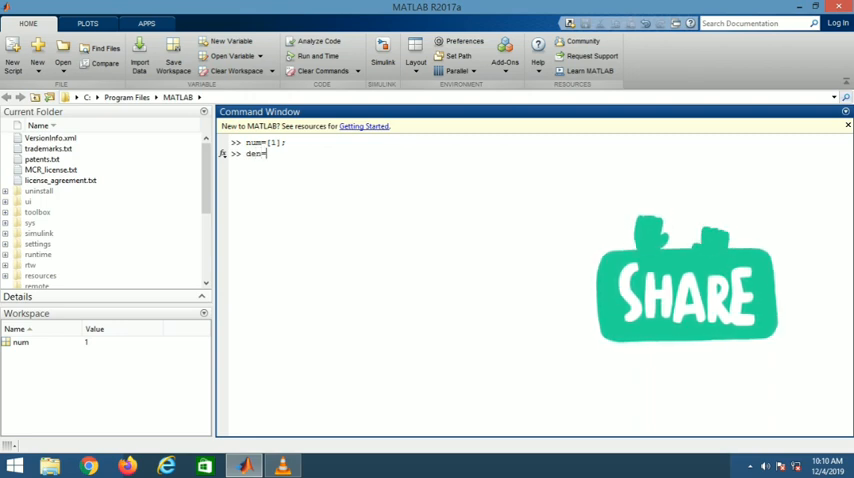
type("[")
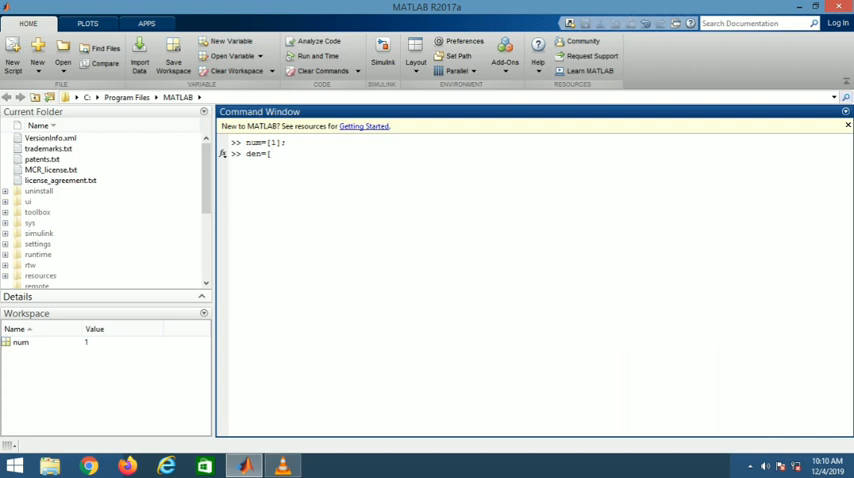
type("1 1")
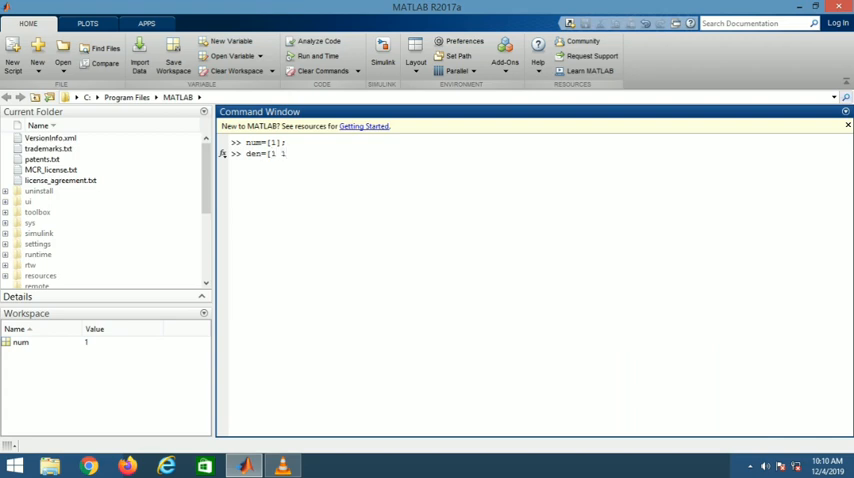
type("1")
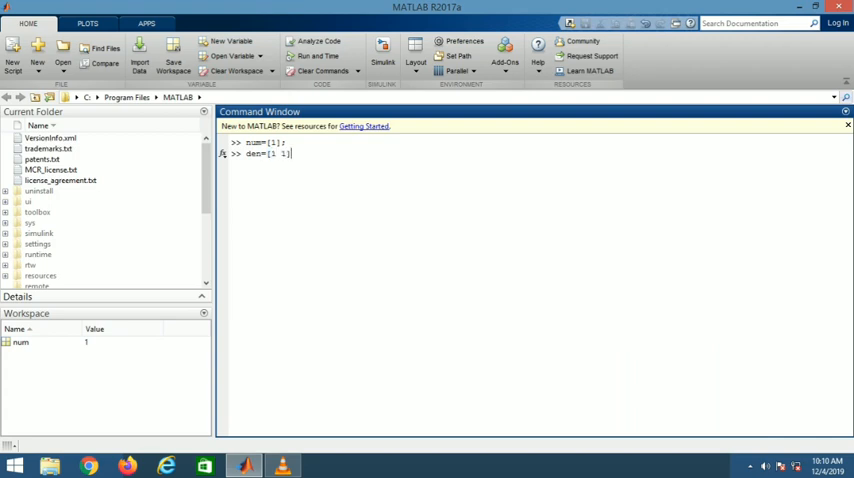
key("enter")
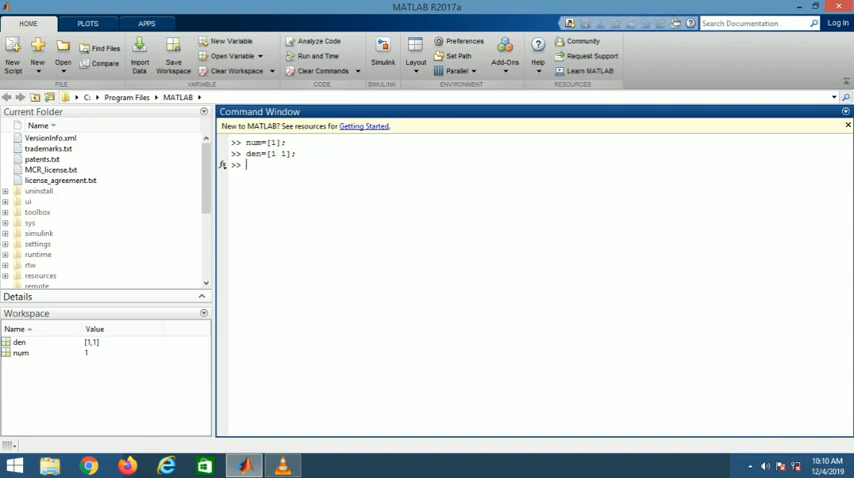
Create the transfer function sys = tf(num,den), giving 1/(s+1).
type("sys=")
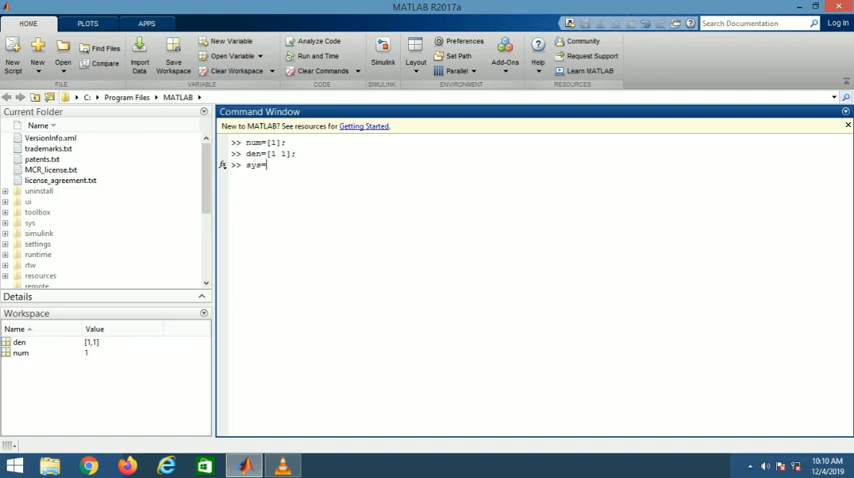
type("tf")
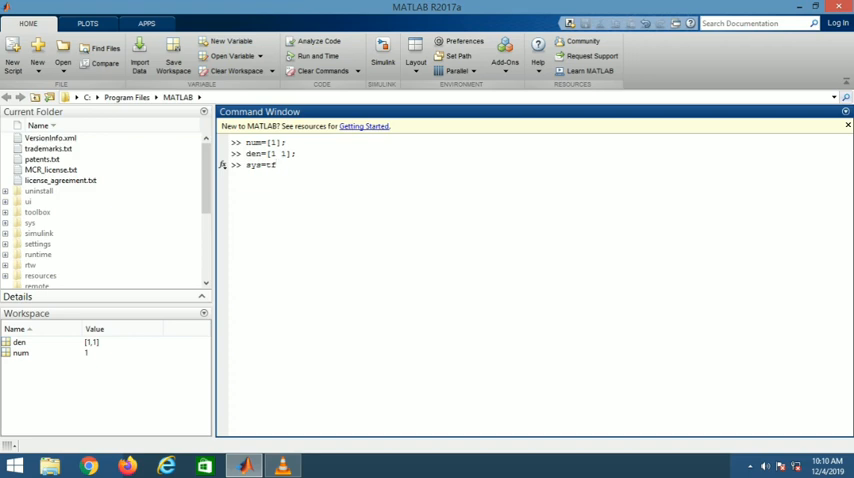
type("(")
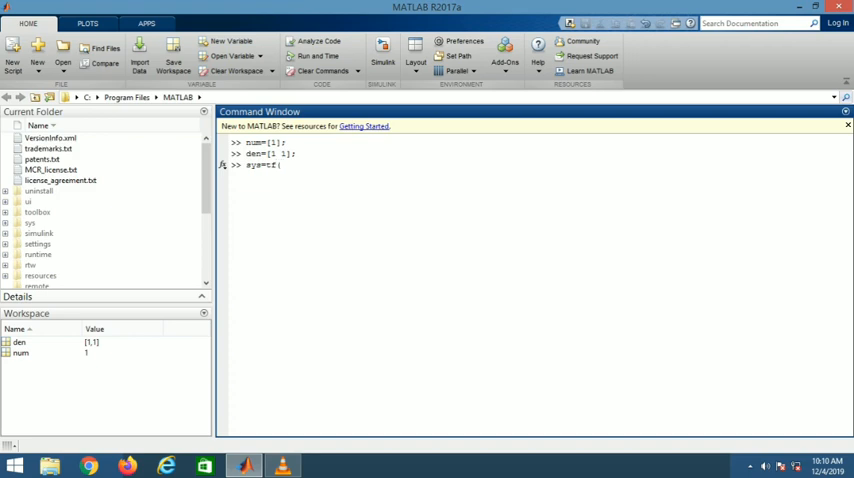
type("nu")
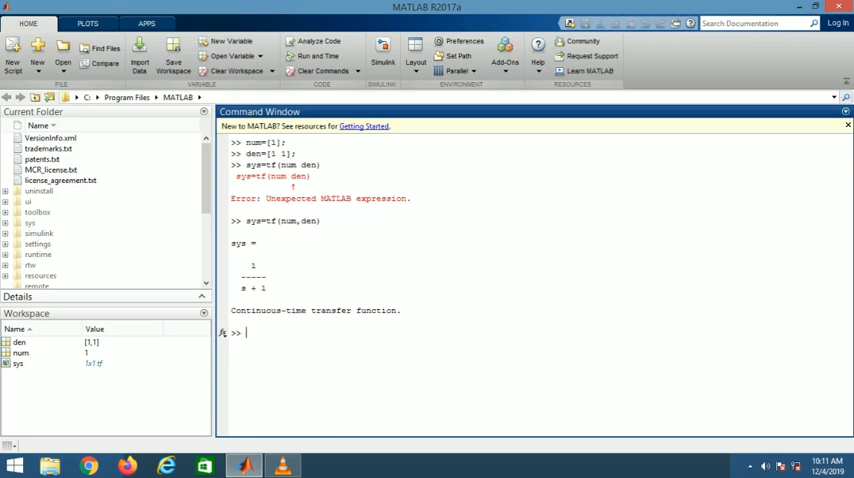
Run rlocus(sys) to plot the root locus, then return to the Command Window.
type("r")
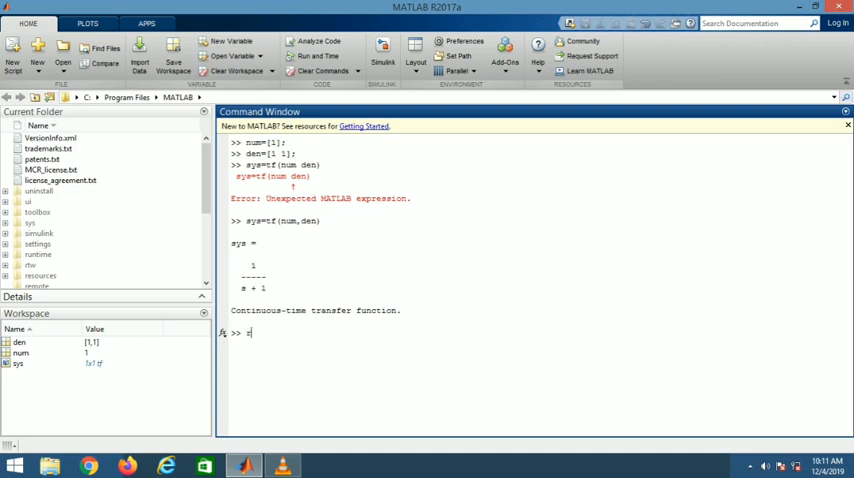
type("locus")
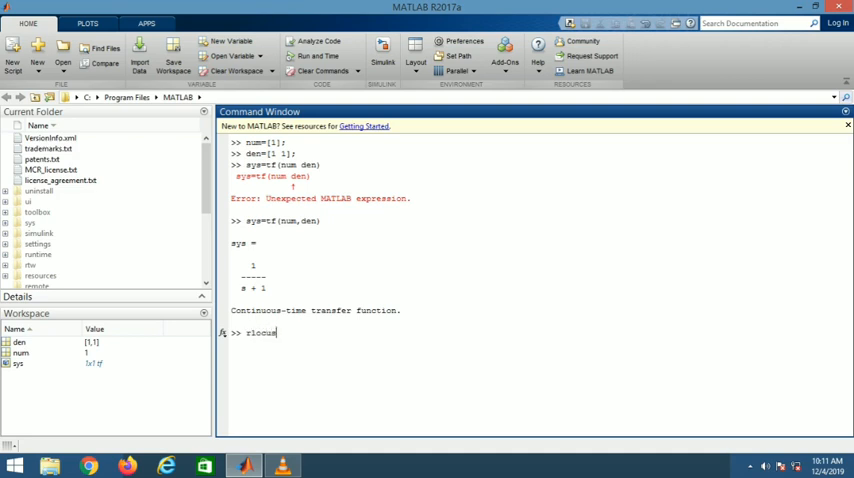
type("(")
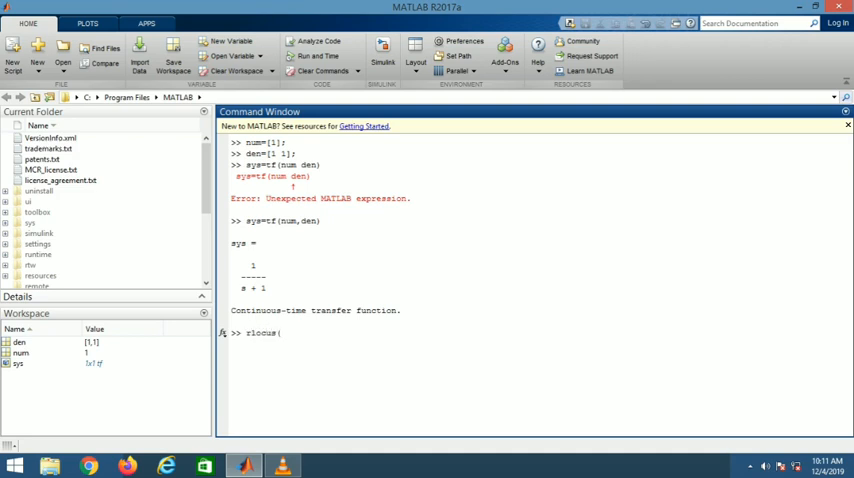
type("sys")
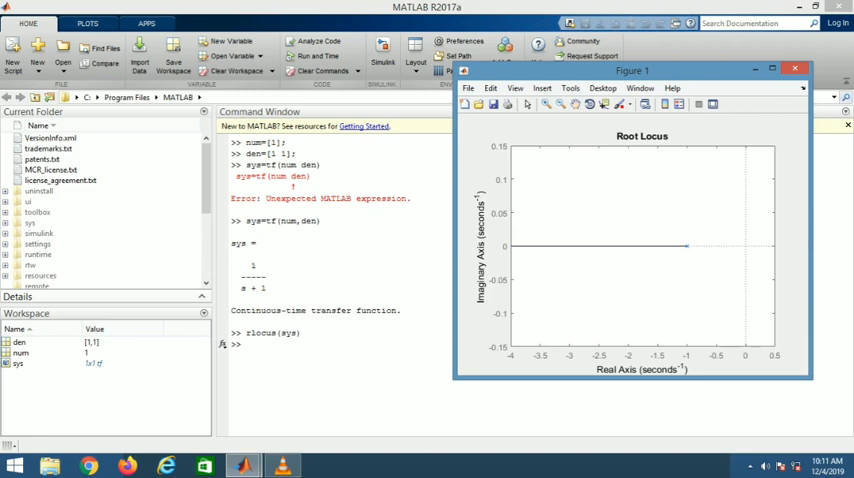
left_click(796, 68)
type("den=[1 1];")
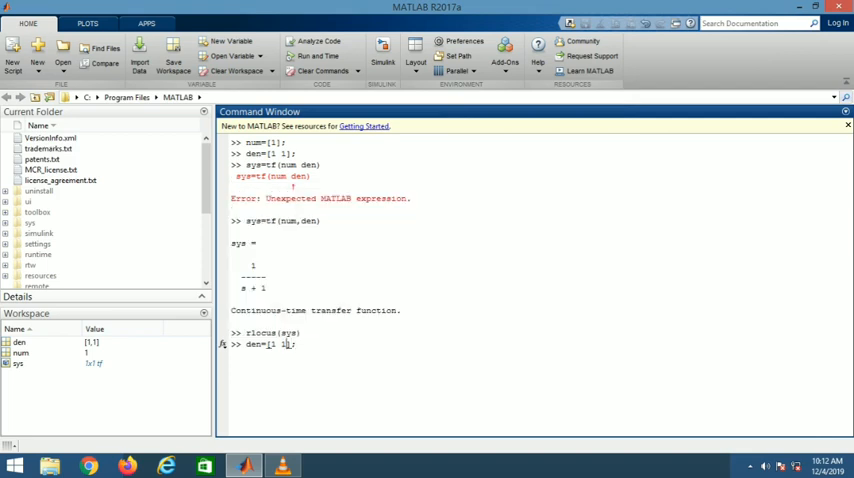
Redefine den = [1 2 1], num = [1 1] and rebuild sys = tf(num,den) as (s+1)/(s^2+2s+1).
type("2")
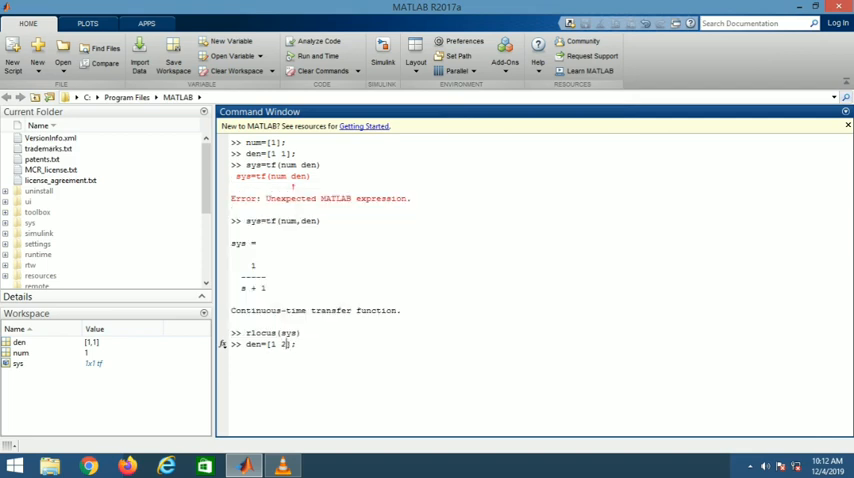
type("2")
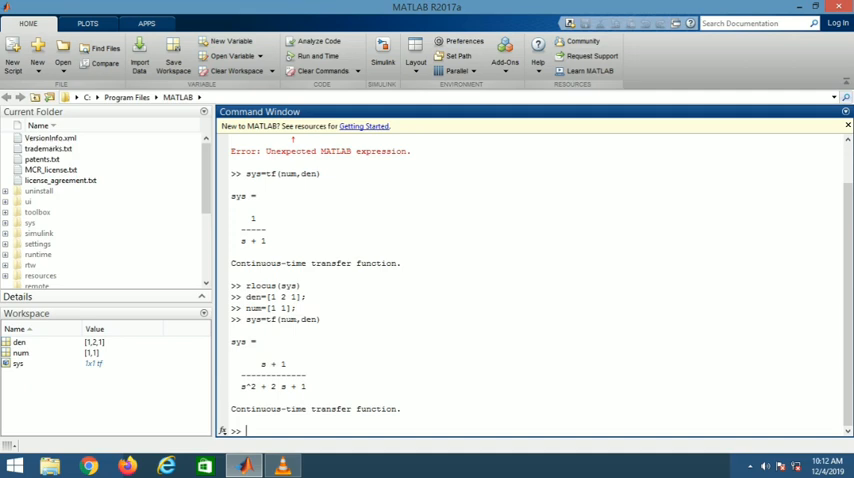
type("sys=tf(num,den)")
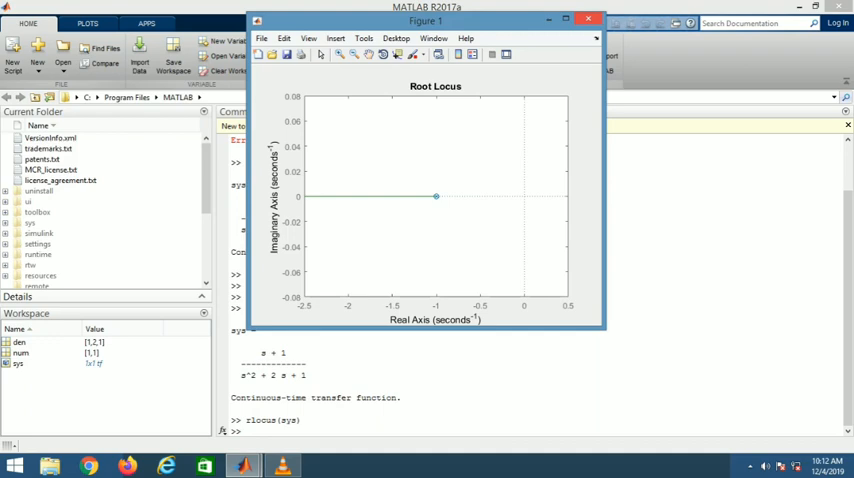
Maximize the Figure 1 window showing the third-order root locus.
left_click(588, 20)
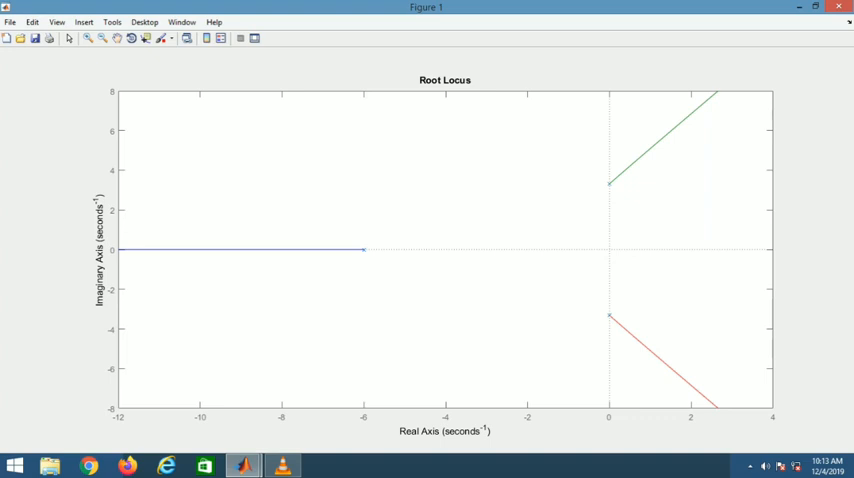
Enable Data Cursor and add data tips at the pole at -6 and the upper pole near 3.32i.
left_click(364, 250)
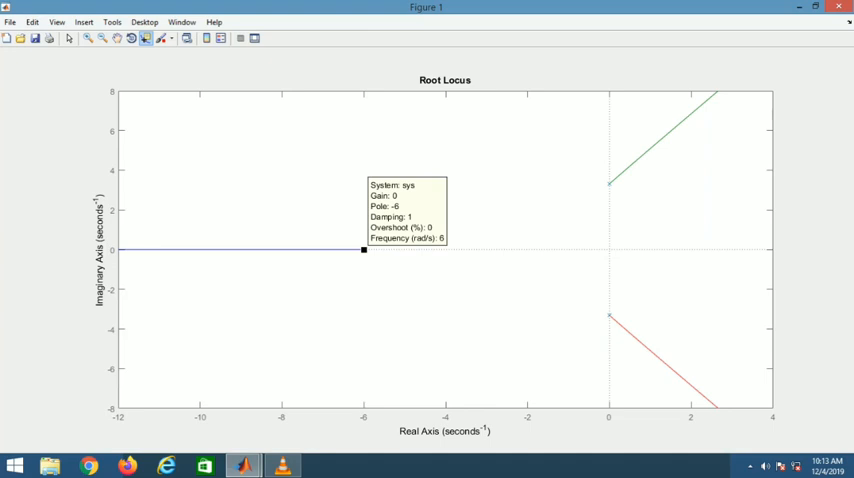
left_click(608, 184)
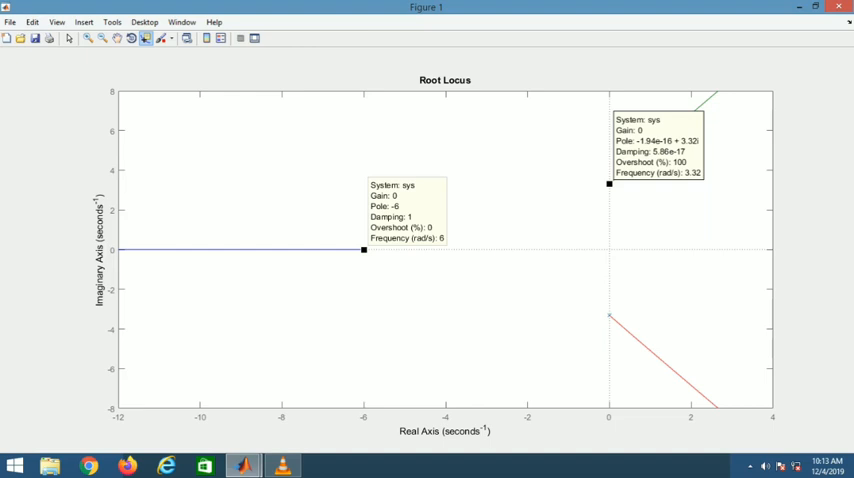
left_click(608, 316)
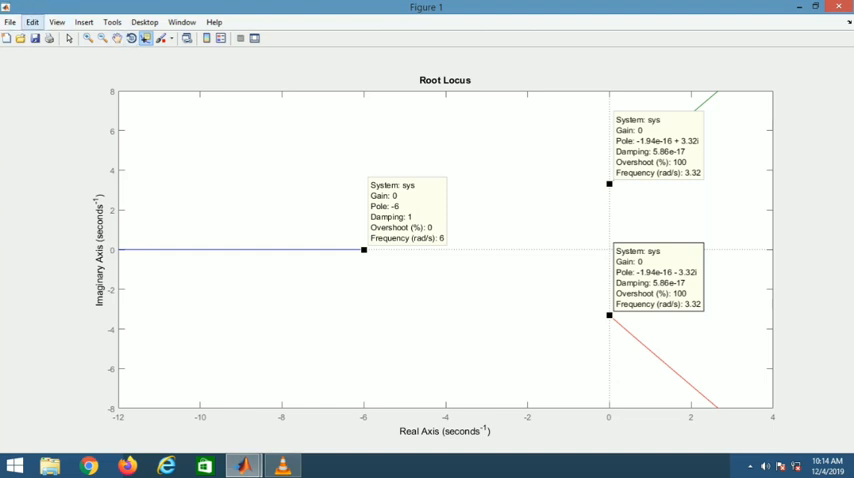
Browse the Edit menu and data tip options to move tips along the real-axis branch.
left_click(32, 20)
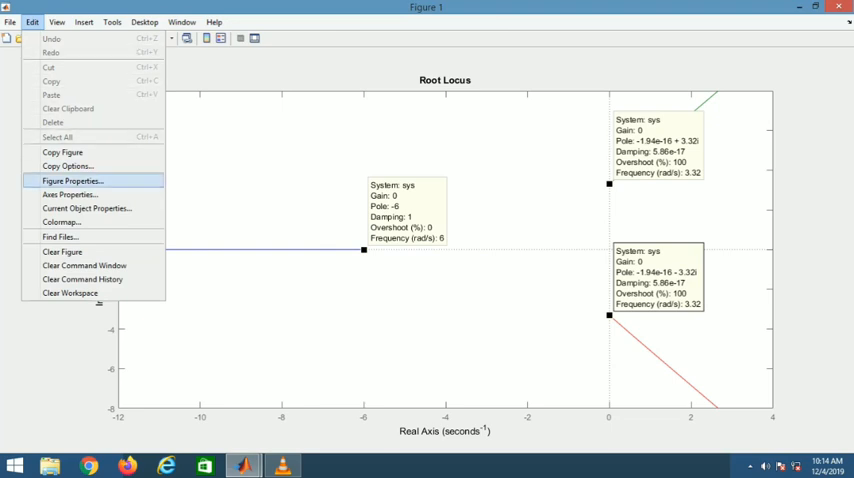
mouse_move(86, 208)
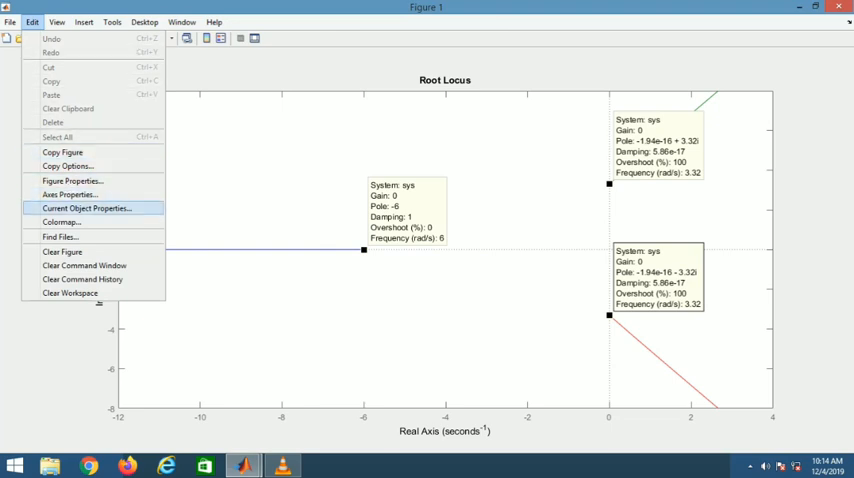
mouse_move(60, 220)
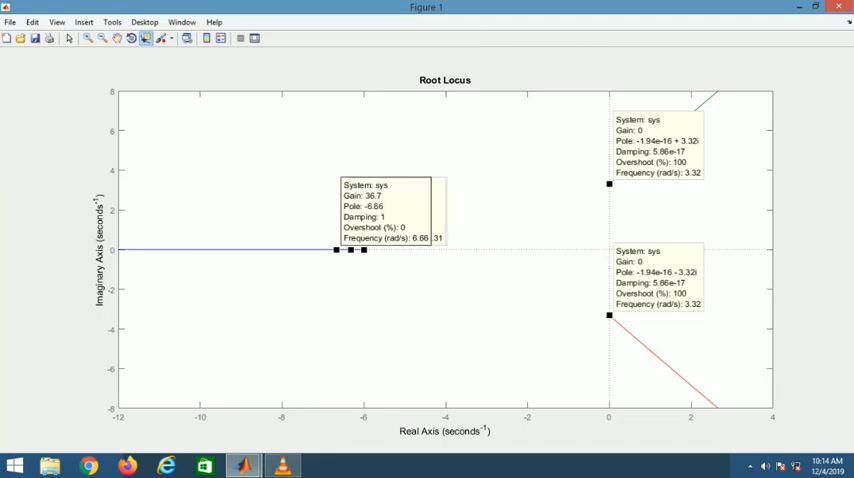
right_click(608, 316)
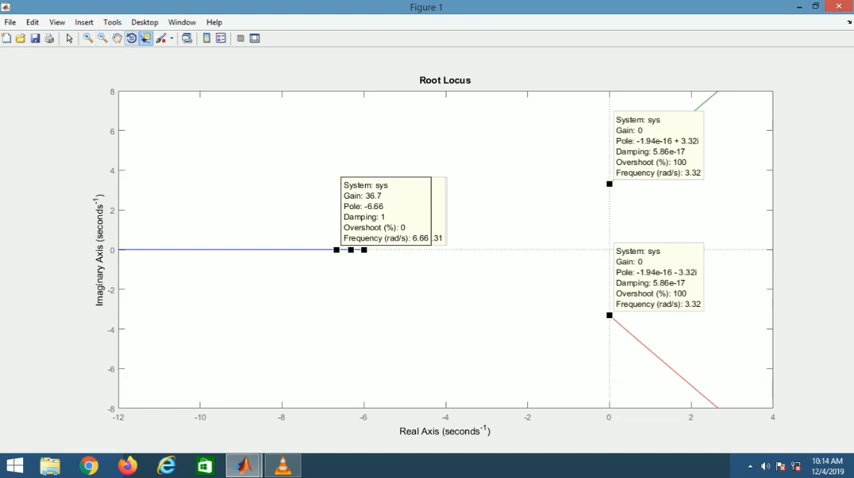
left_click(32, 22)
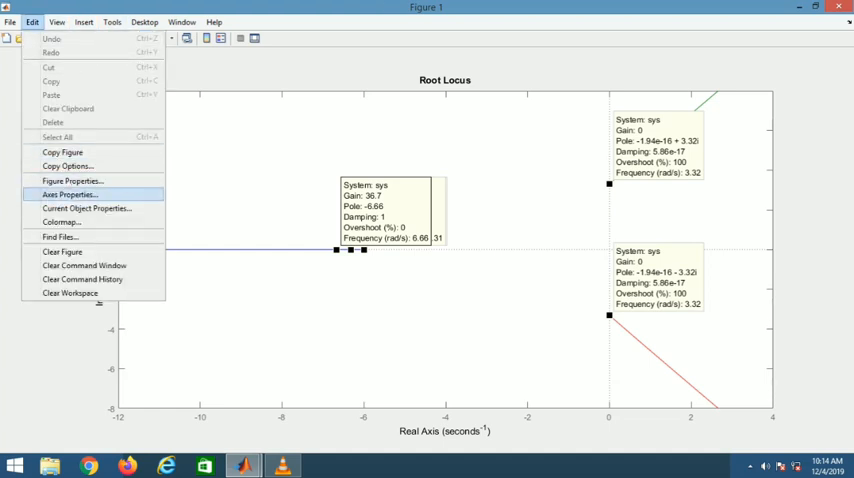
mouse_move(84, 264)
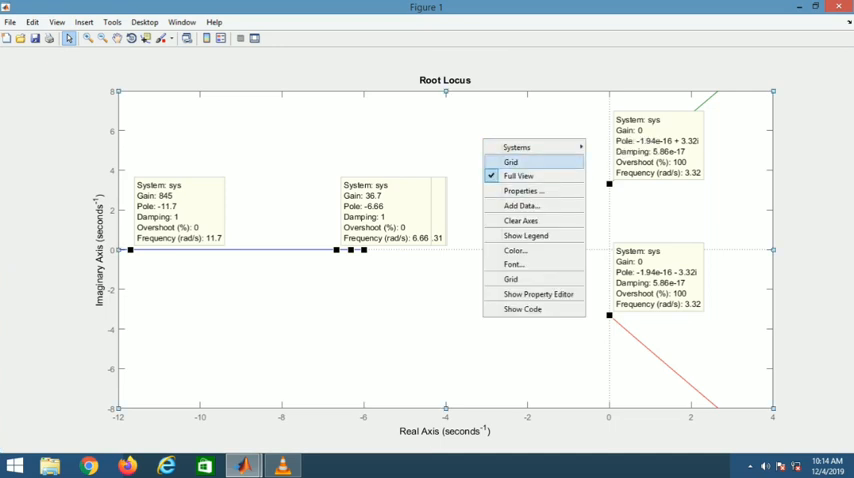
Select the root locus axes, open the Property Editor and pick a new axes colour.
left_click(512, 162)
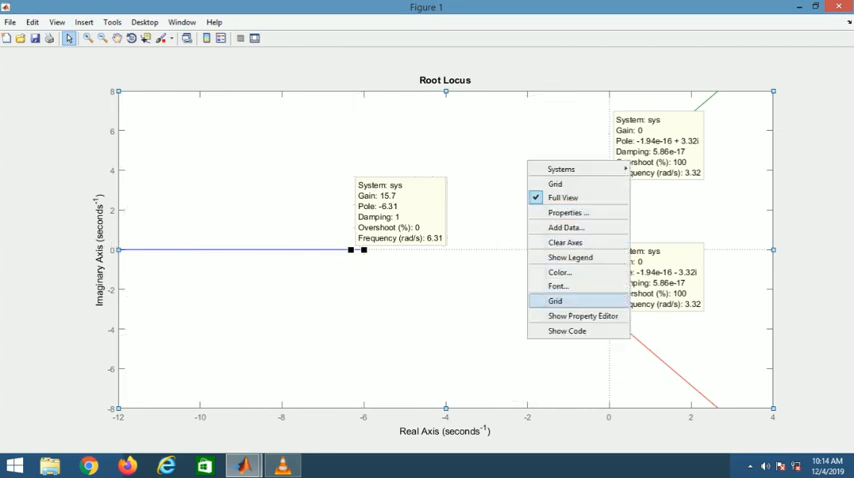
left_click(584, 316)
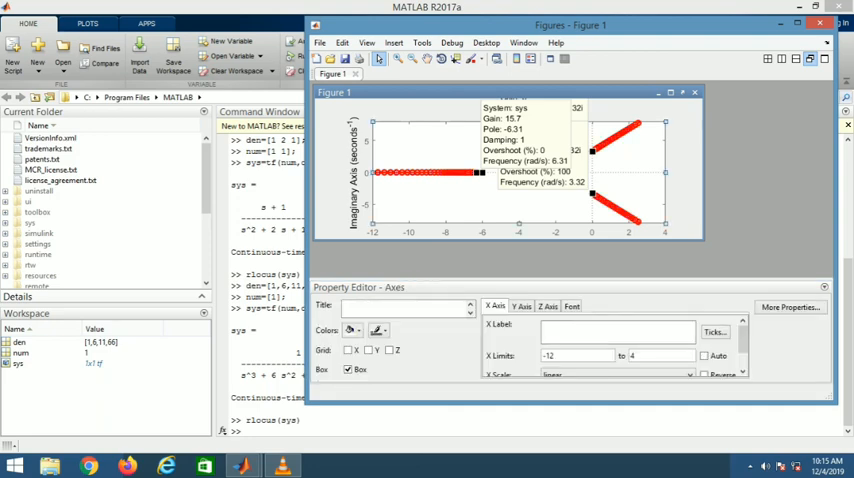
left_click(350, 330)
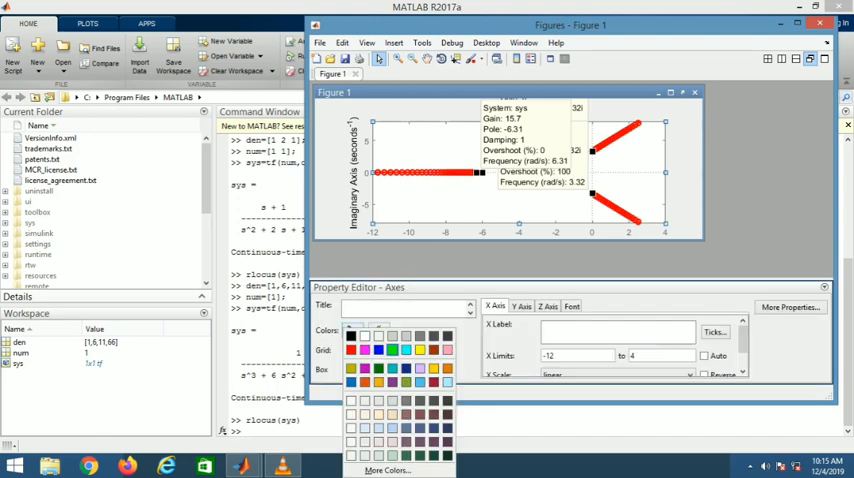
left_click(352, 330)
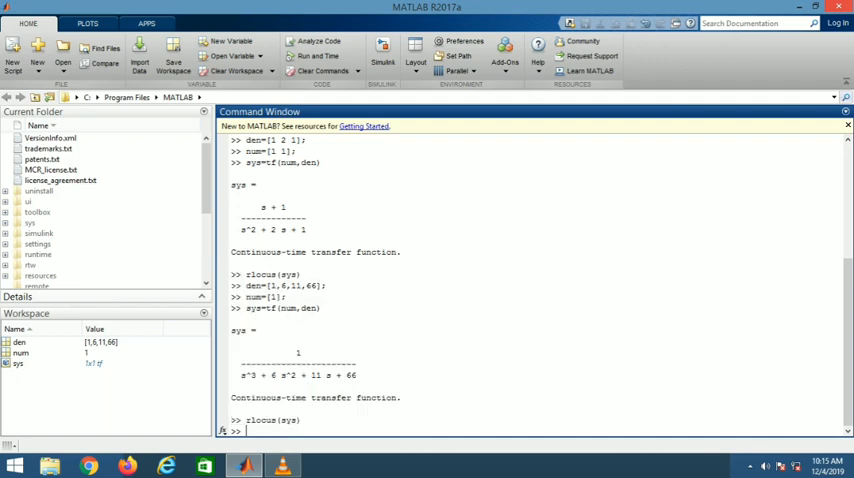
Run sisotool(sys) to launch Control System Designer for sys.
type("sis")
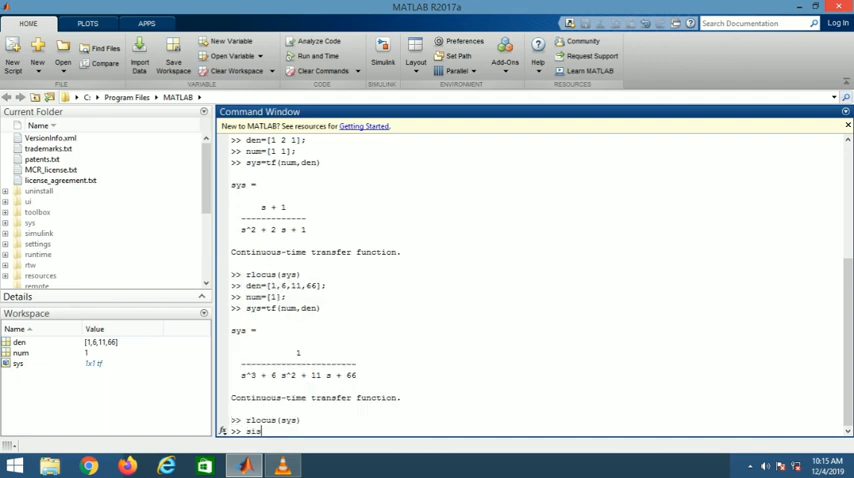
type("isotool")
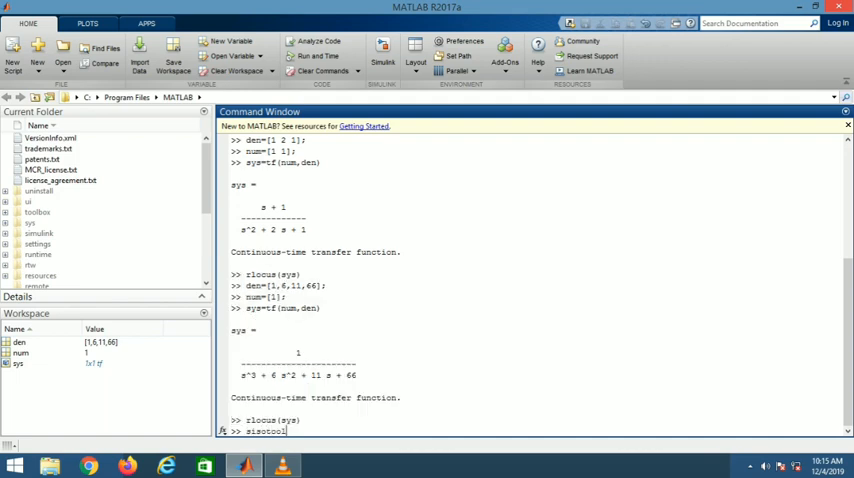
type("(sys")
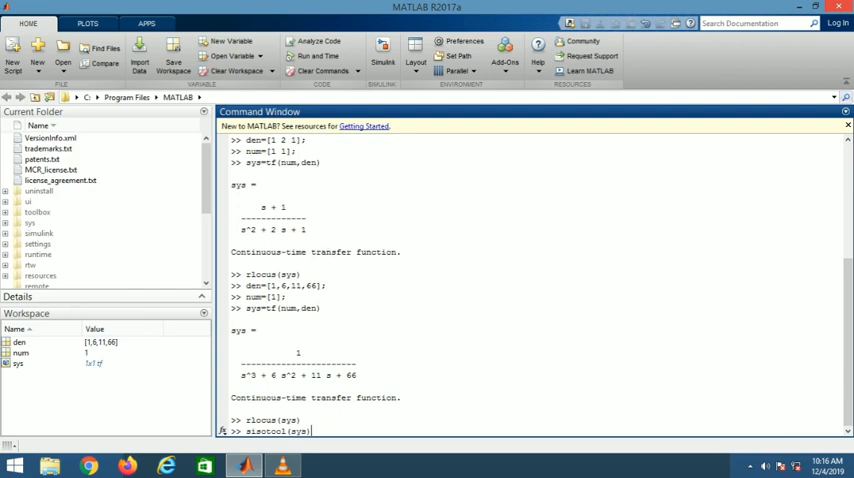
key("enter")
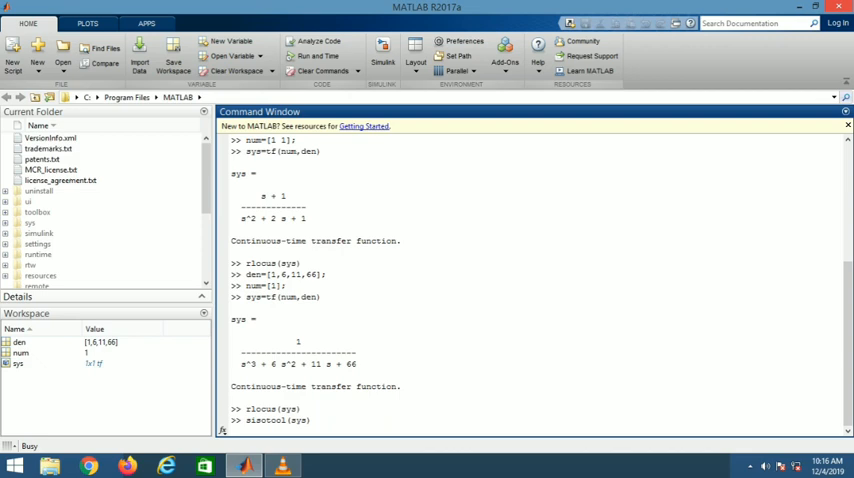
key("Return")
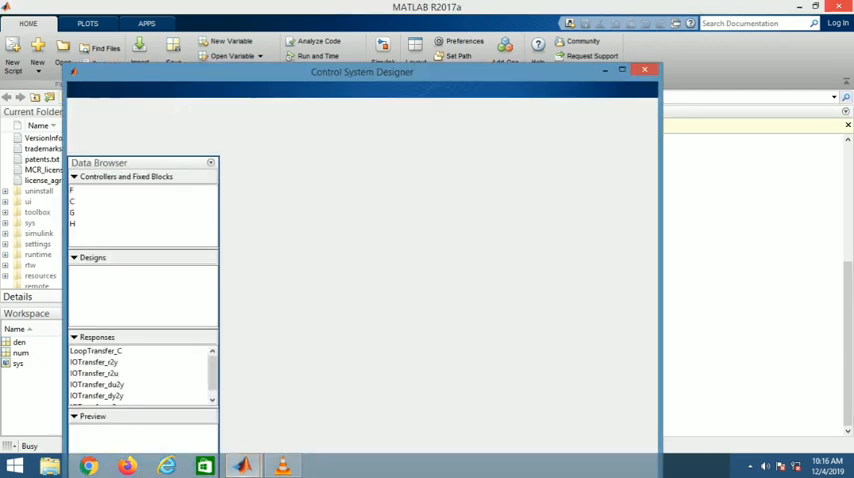
Let Control System Designer load its Bode, root locus and step response plots.
left_click(116, 90)
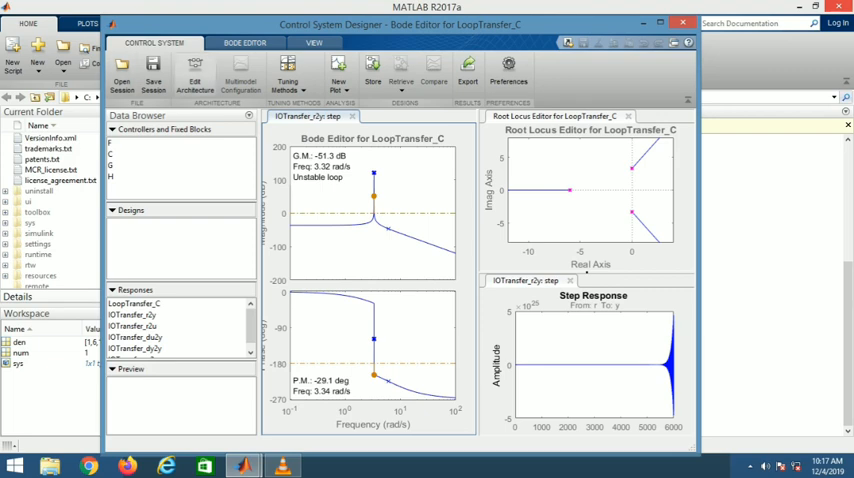
mouse_move(194, 76)
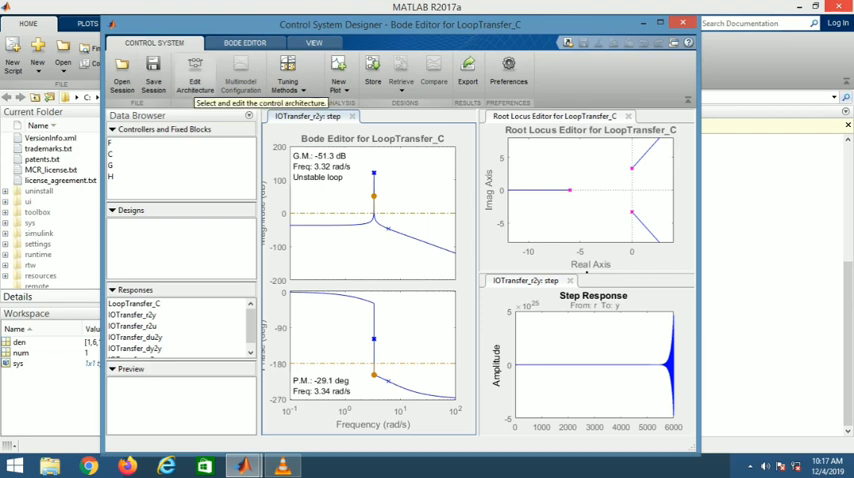